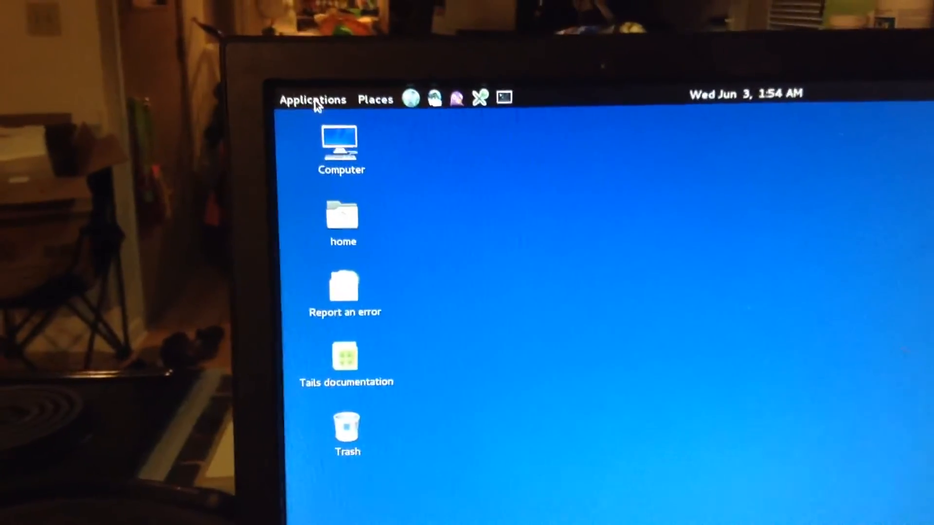
Launch Configure persistent volume from the Applications menu's System Tools.
{"action": "left_click", "coordinate": [312, 99]}
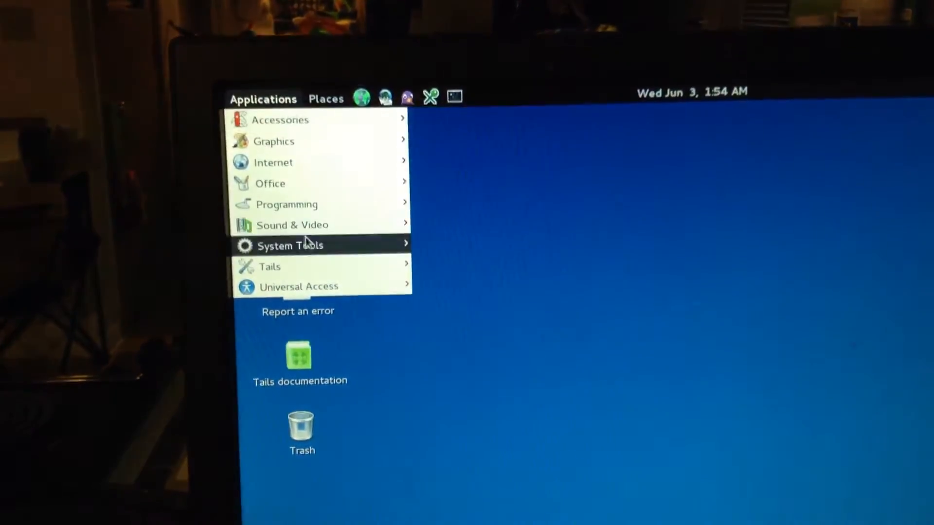
{"action": "mouse_move", "coordinate": [289, 245]}
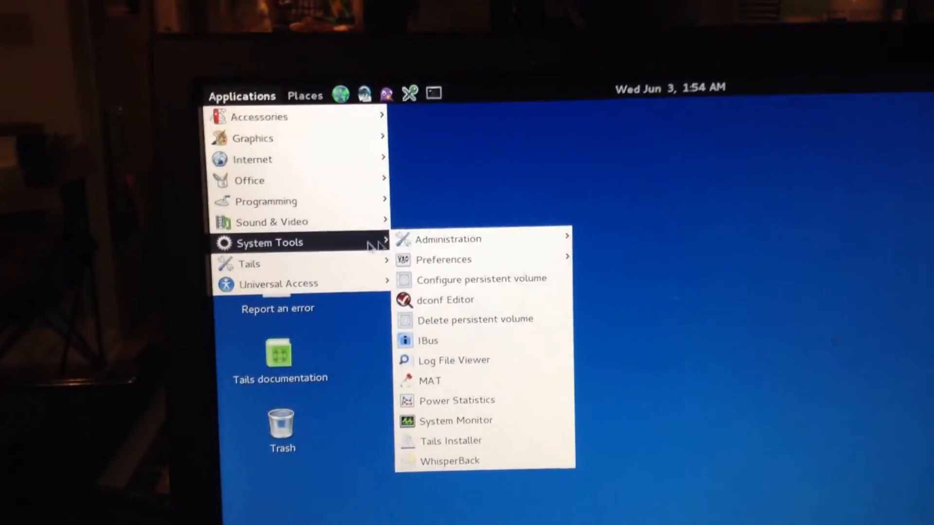
{"action": "mouse_move", "coordinate": [468, 280]}
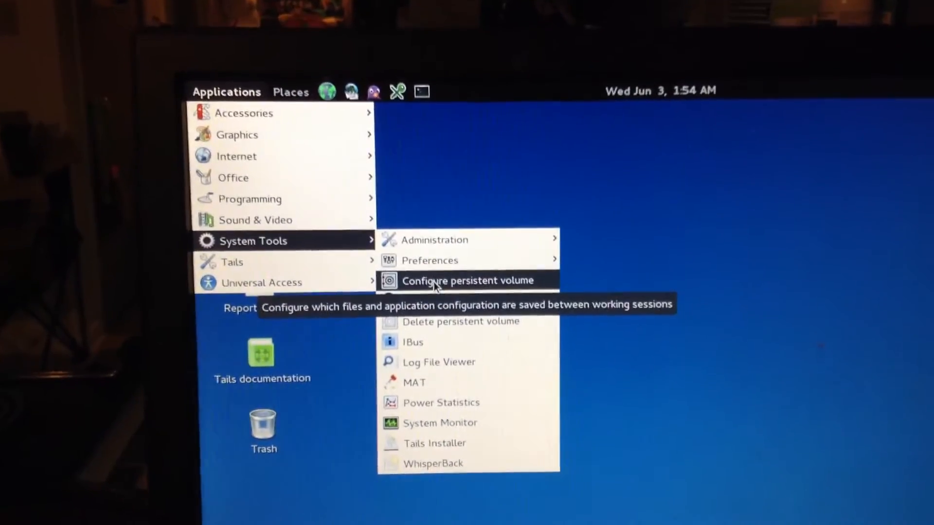
{"action": "left_click", "coordinate": [467, 281]}
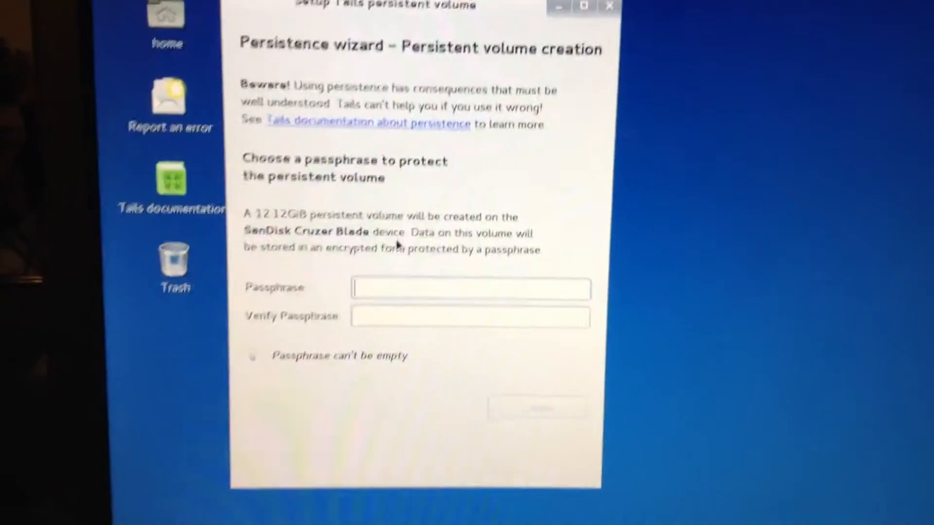
Enter the persistence passphrase and repeat it in the Verify Passphrase field.
{"action": "type", "text": "***"}
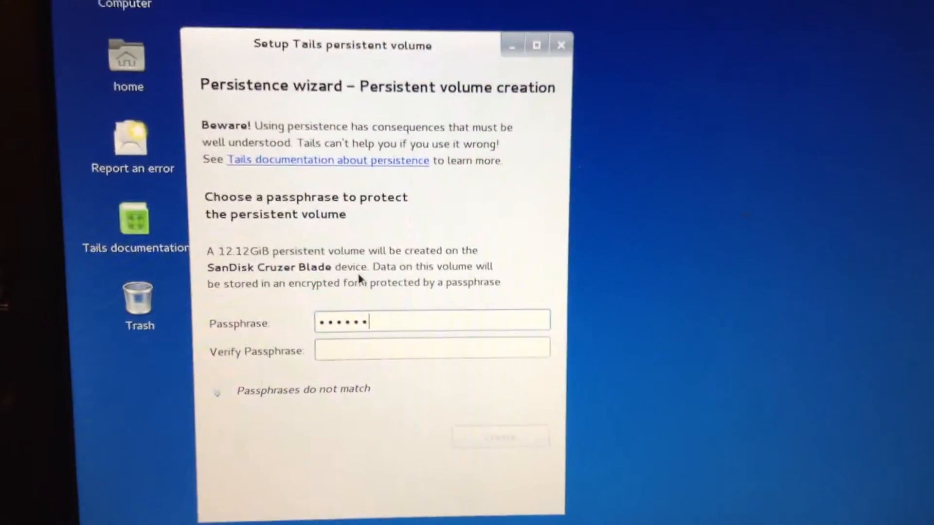
{"action": "type", "text": "•"}
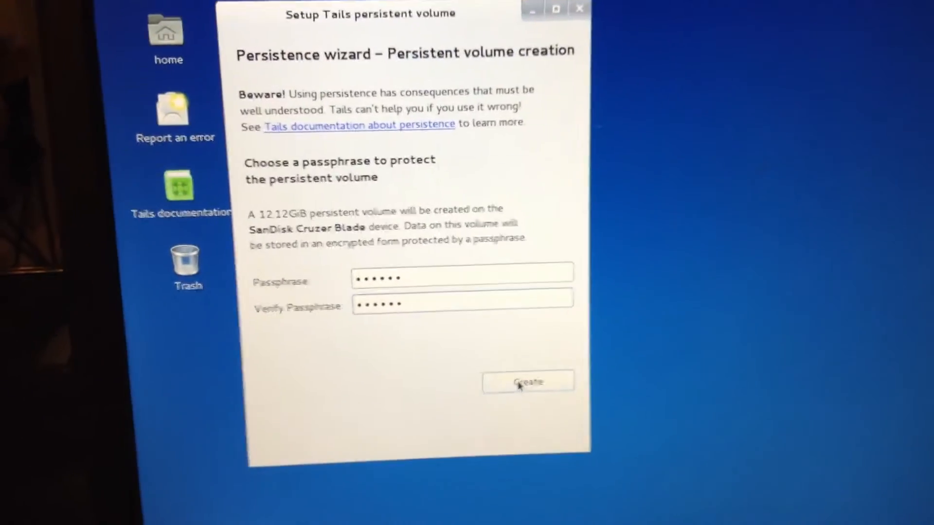
{"action": "left_click", "coordinate": [526, 381]}
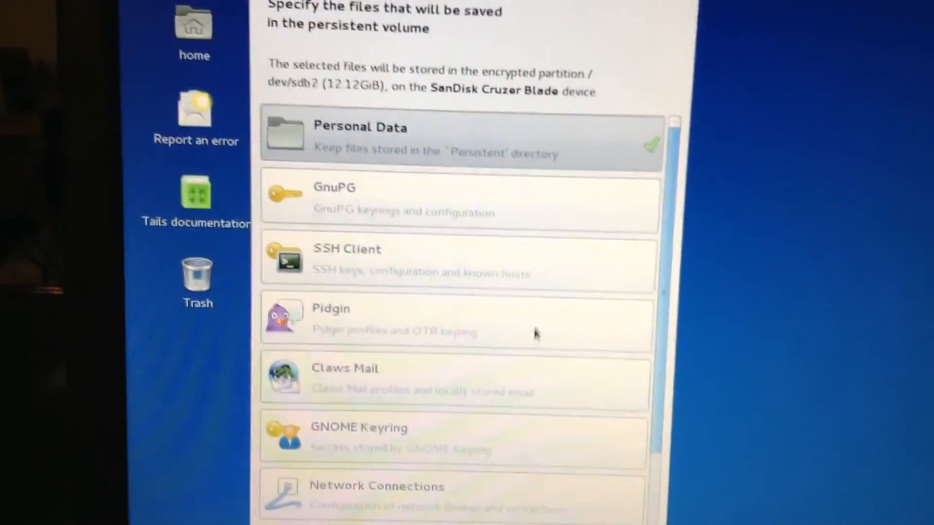
Tick another persistence feature row and scroll further down the feature list.
{"action": "left_click", "coordinate": [453, 196]}
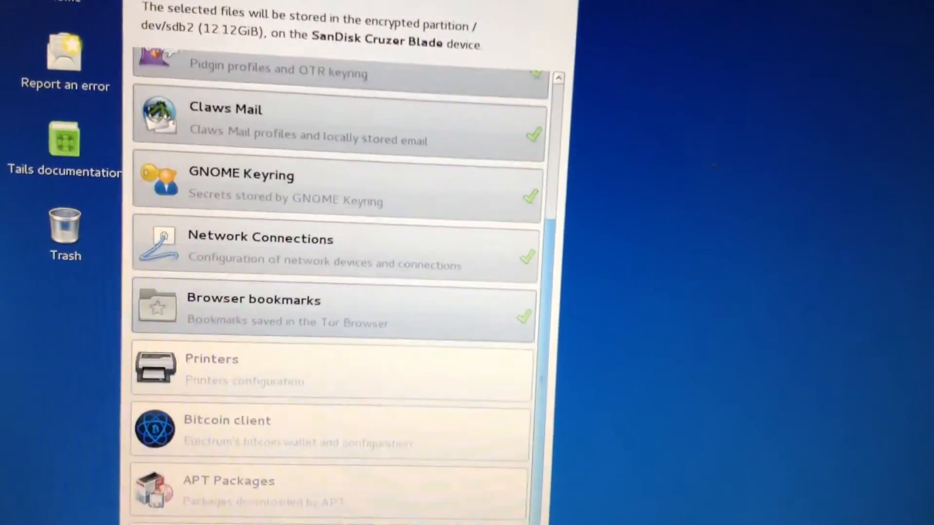
{"action": "scroll", "scroll_direction": "down", "scroll_amount": 3}
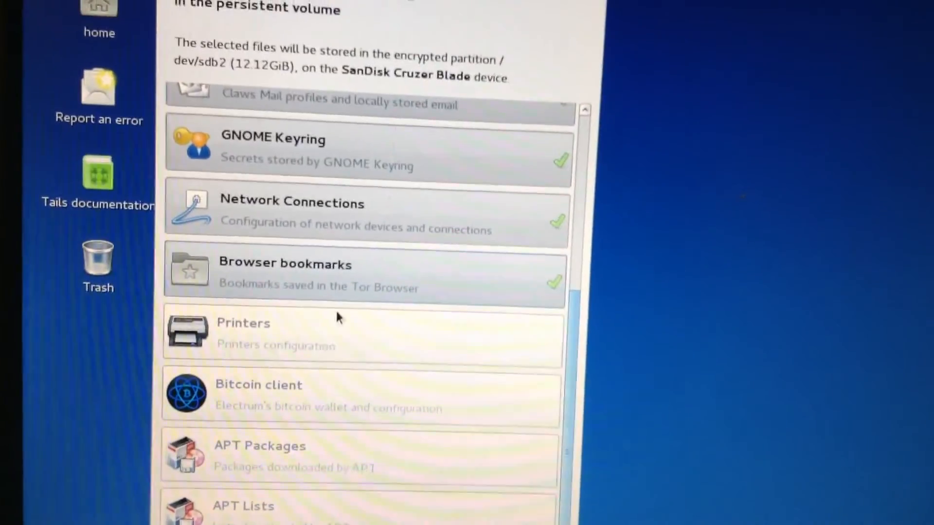